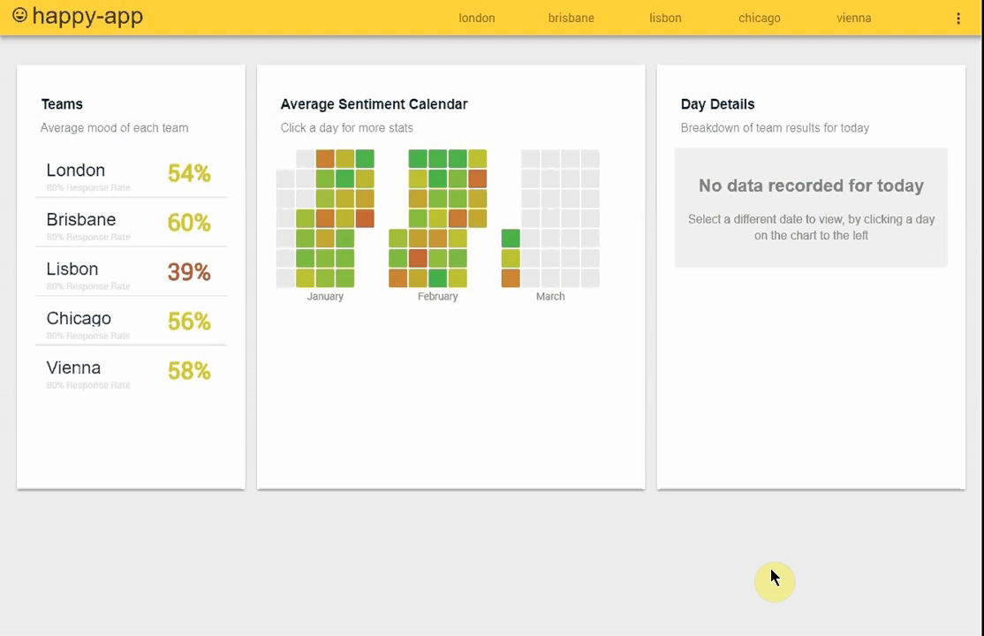
mouse_move(636, 458)
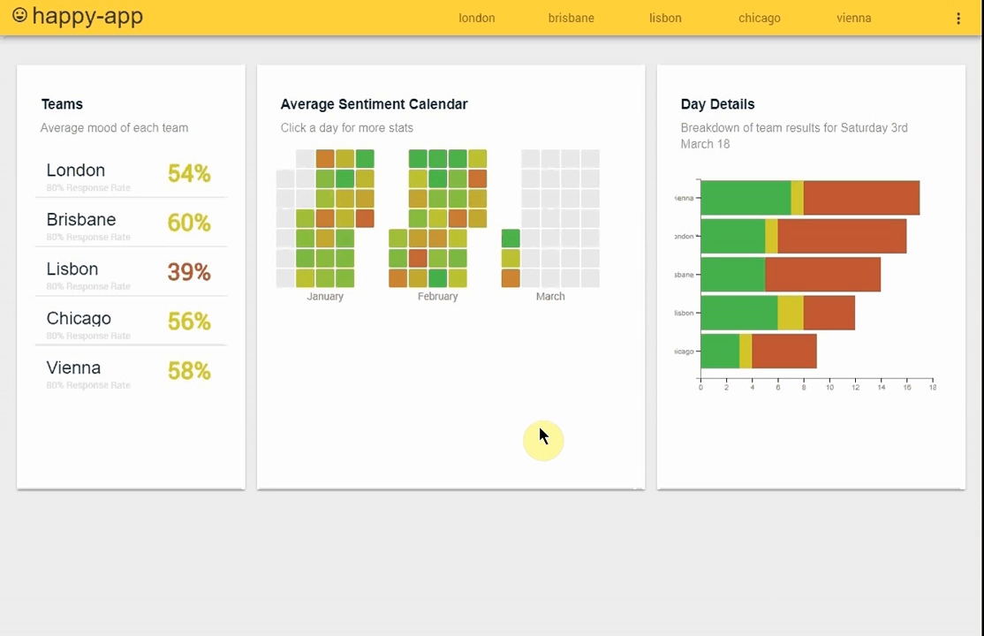
mouse_move(185, 417)
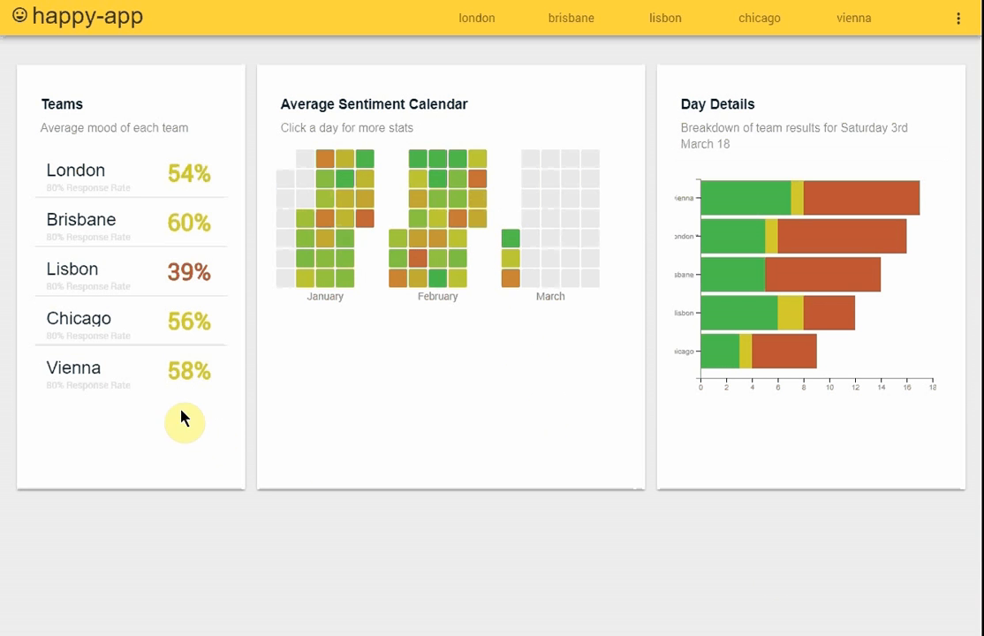
mouse_move(154, 182)
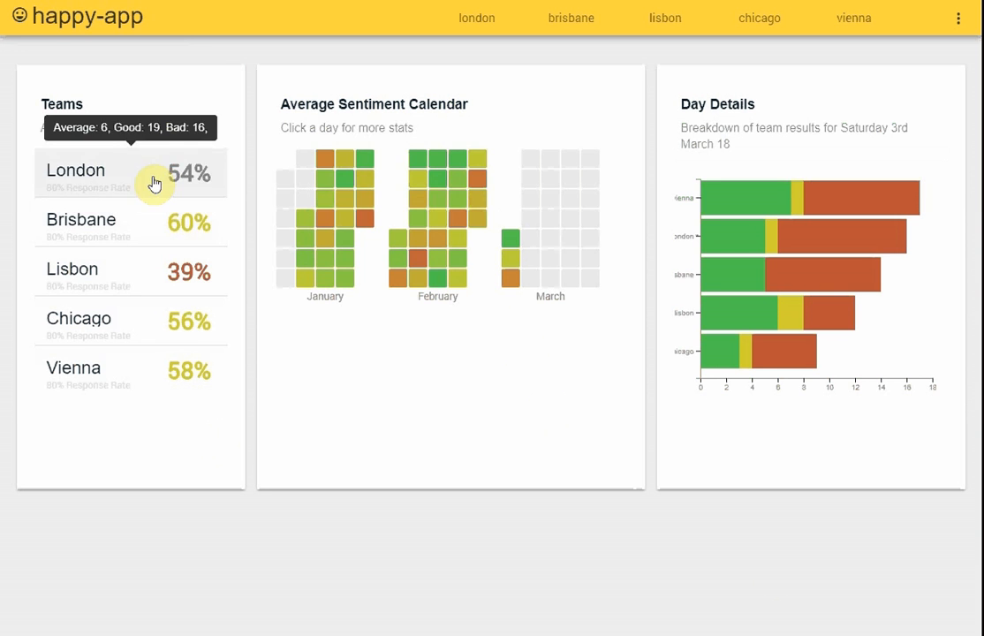
mouse_move(114, 210)
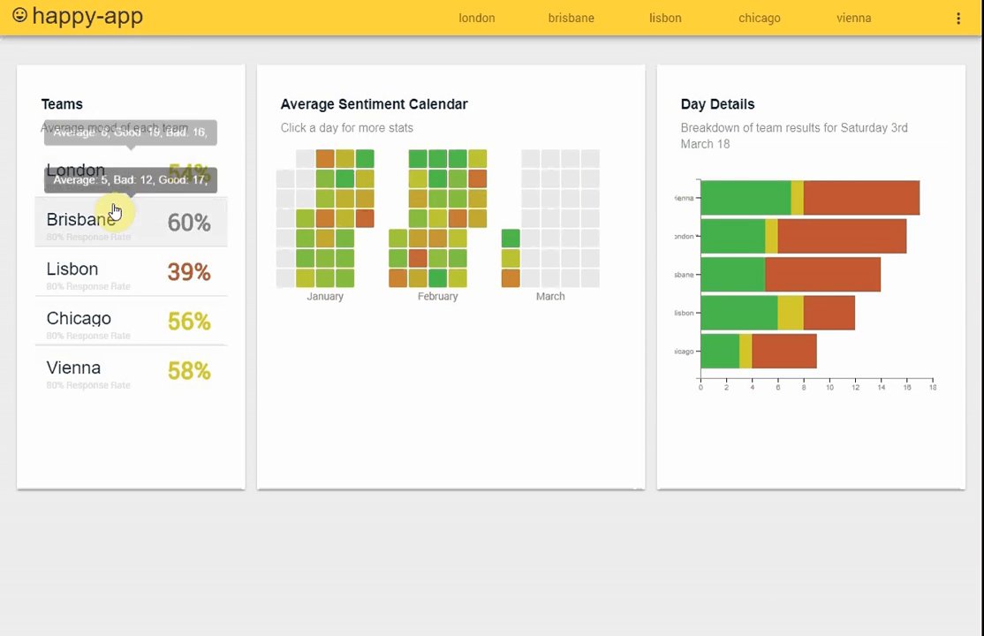
mouse_move(309, 320)
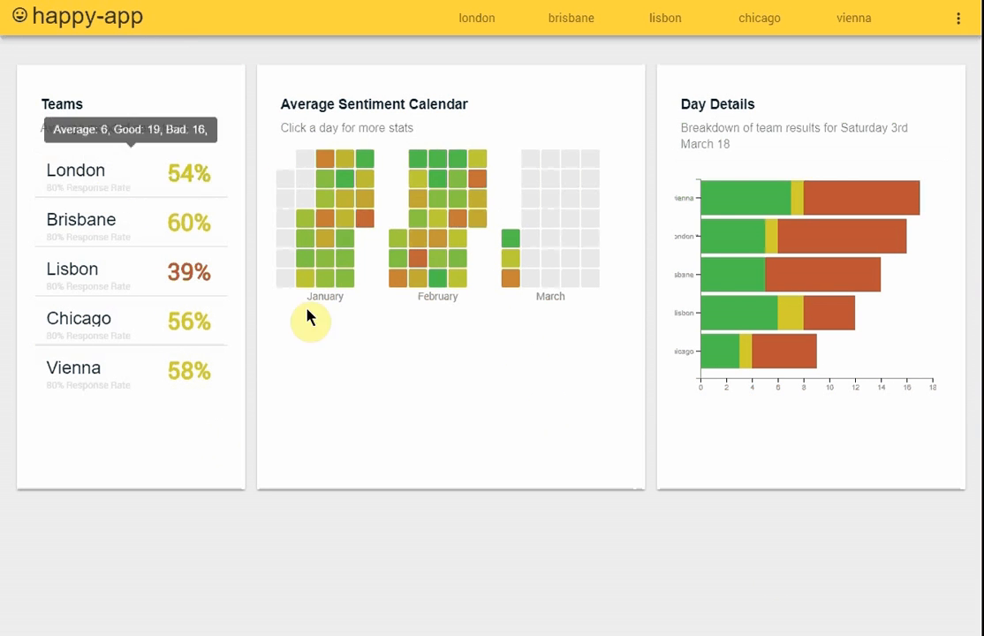
mouse_move(407, 435)
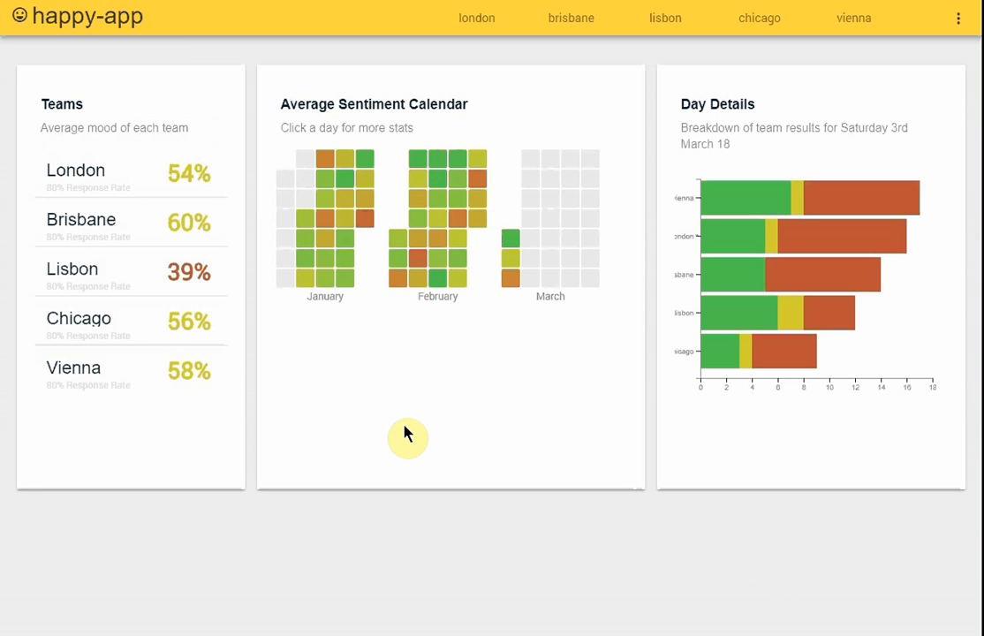
mouse_move(421, 425)
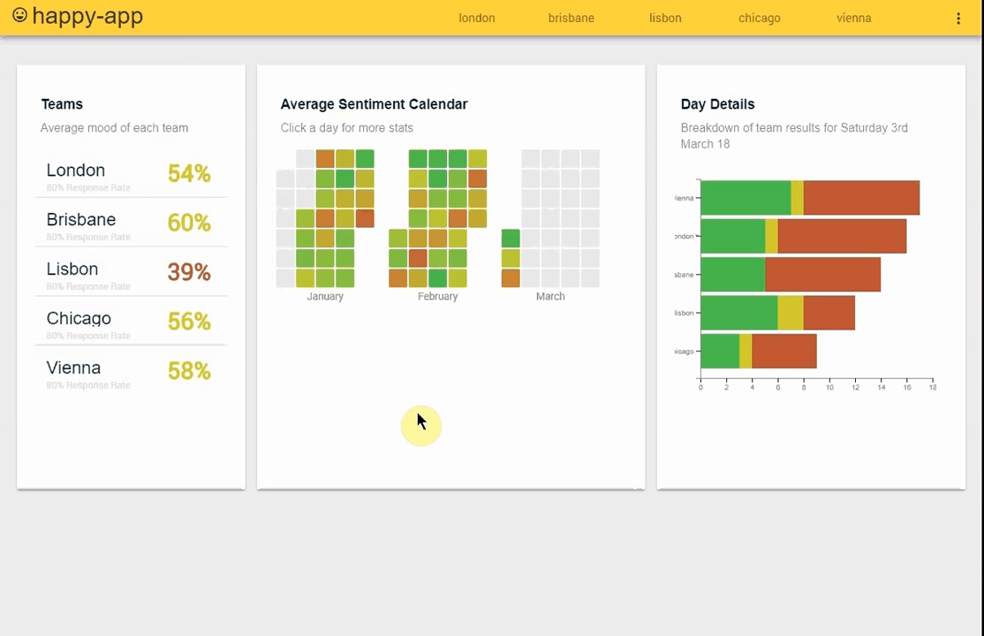
mouse_move(383, 435)
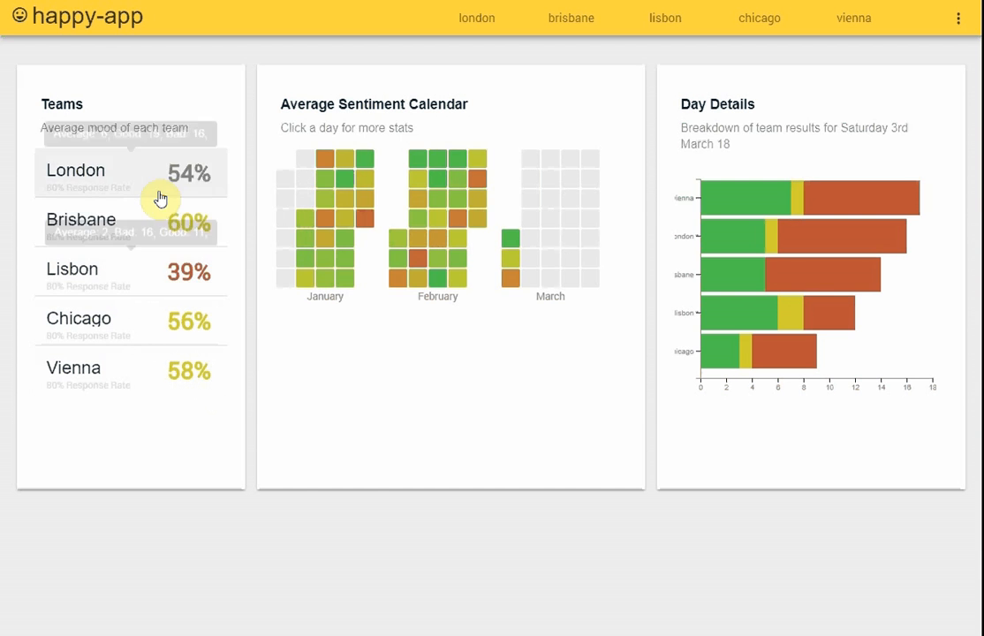
mouse_move(183, 231)
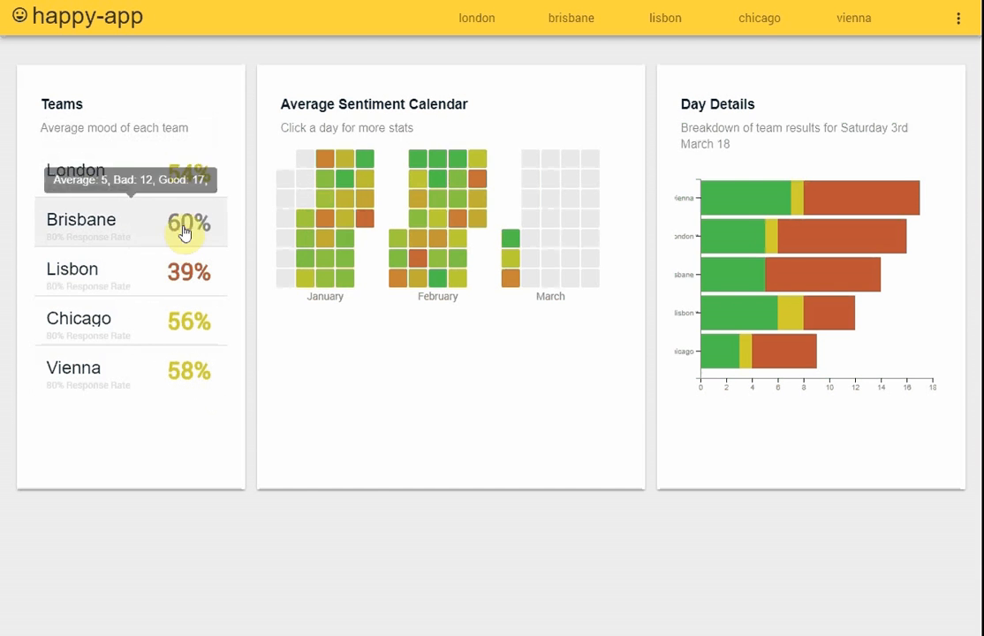
mouse_move(346, 159)
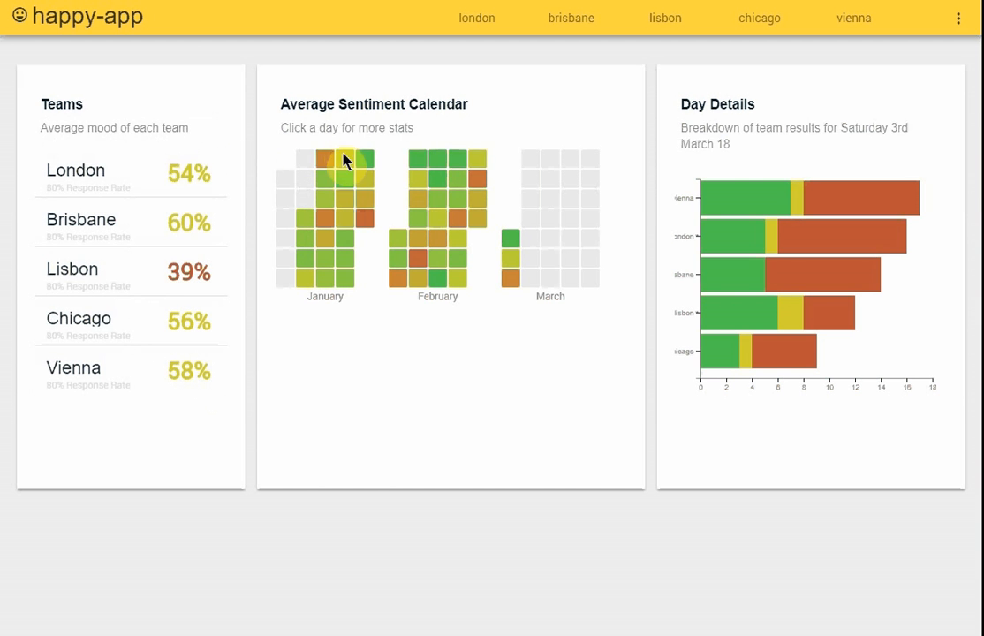
mouse_move(635, 439)
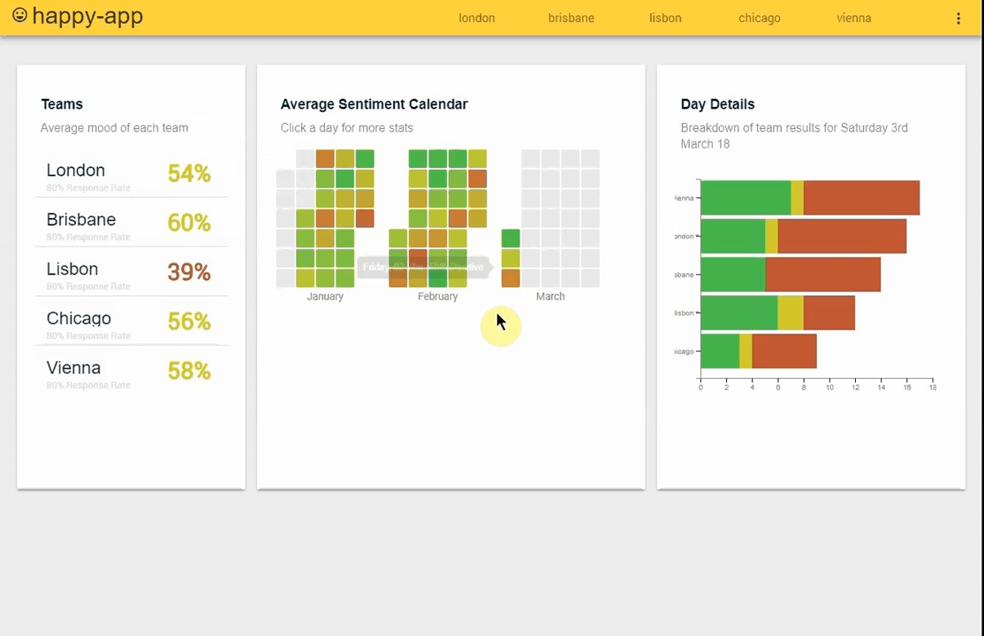
mouse_move(454, 306)
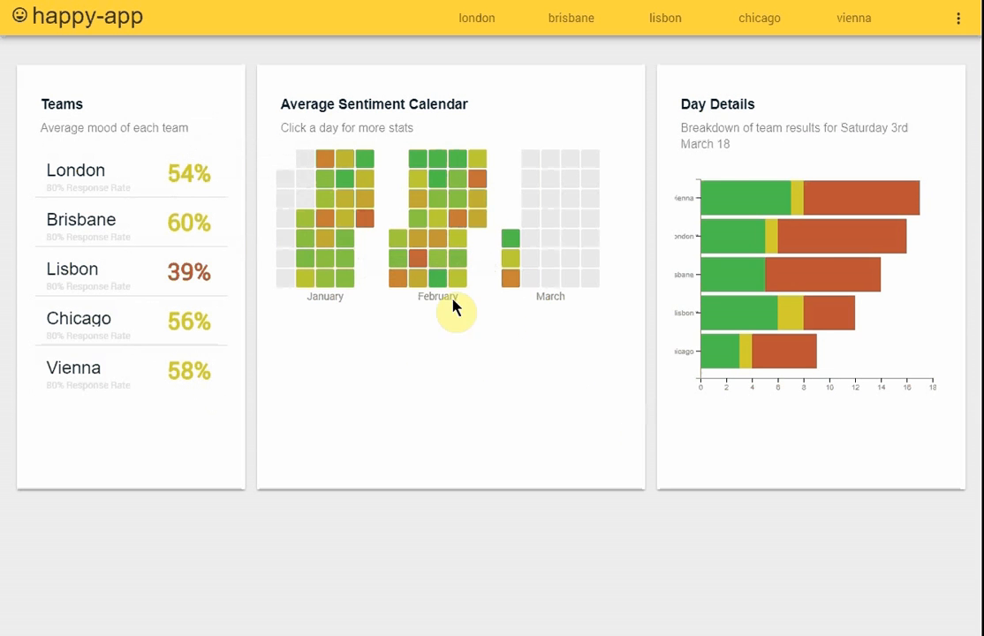
mouse_move(439, 280)
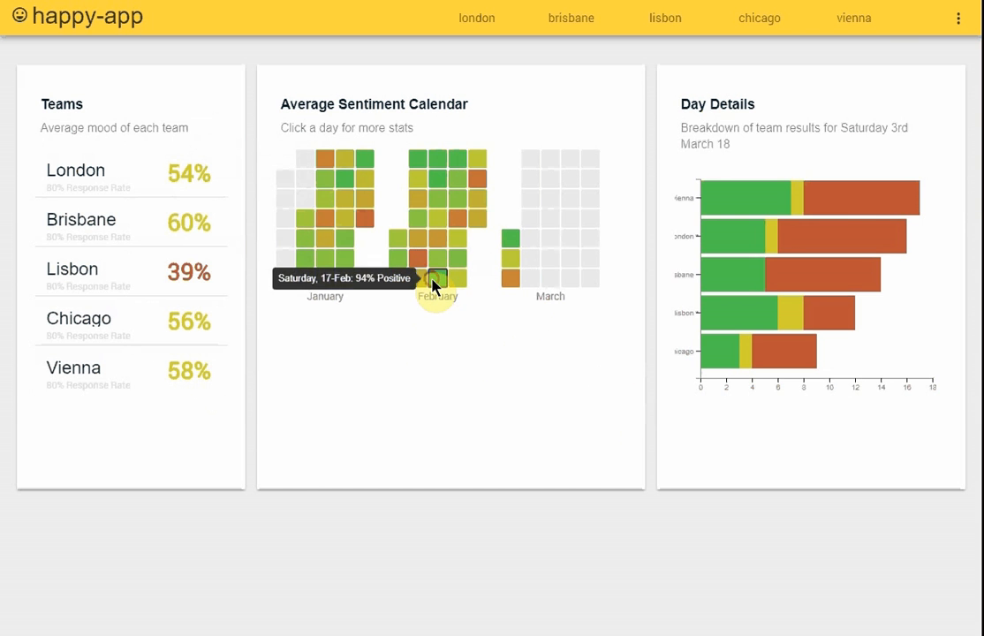
Step: Show Day Details for Saturday 17 February 18, where Chicago's bar is longest
click(436, 280)
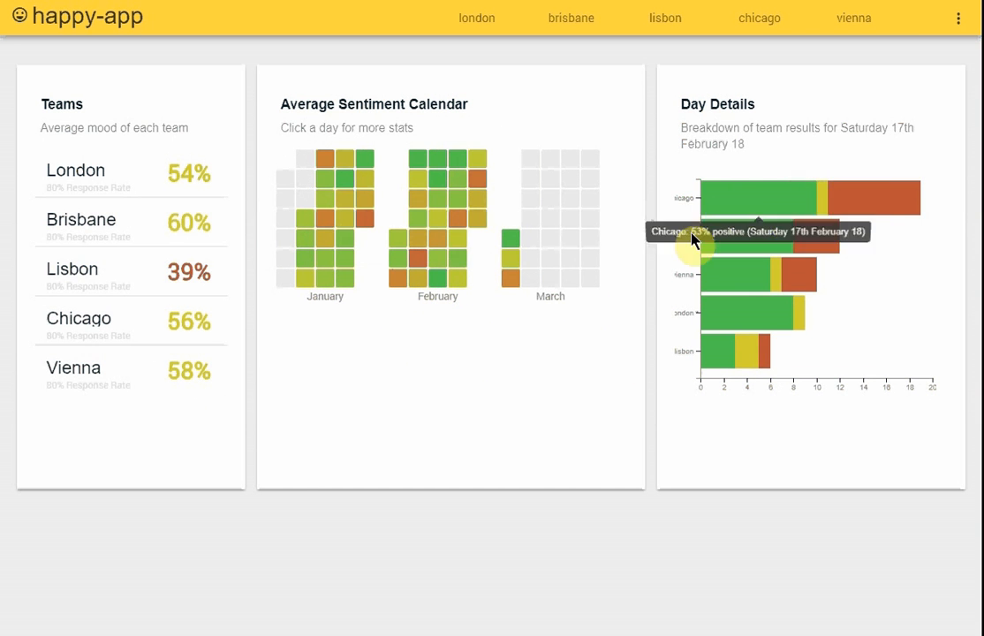
mouse_move(795, 216)
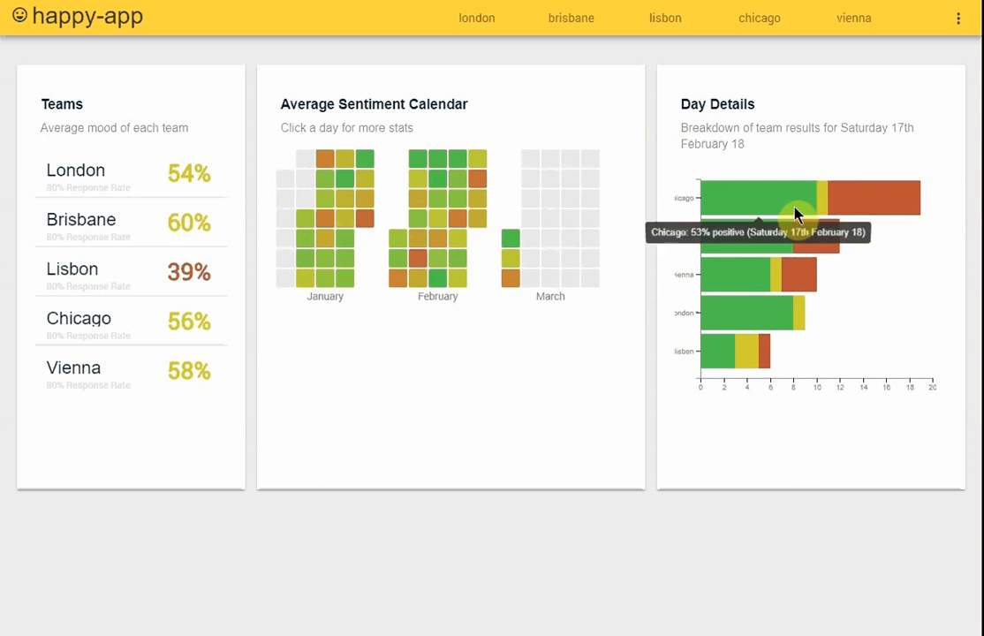
mouse_move(742, 449)
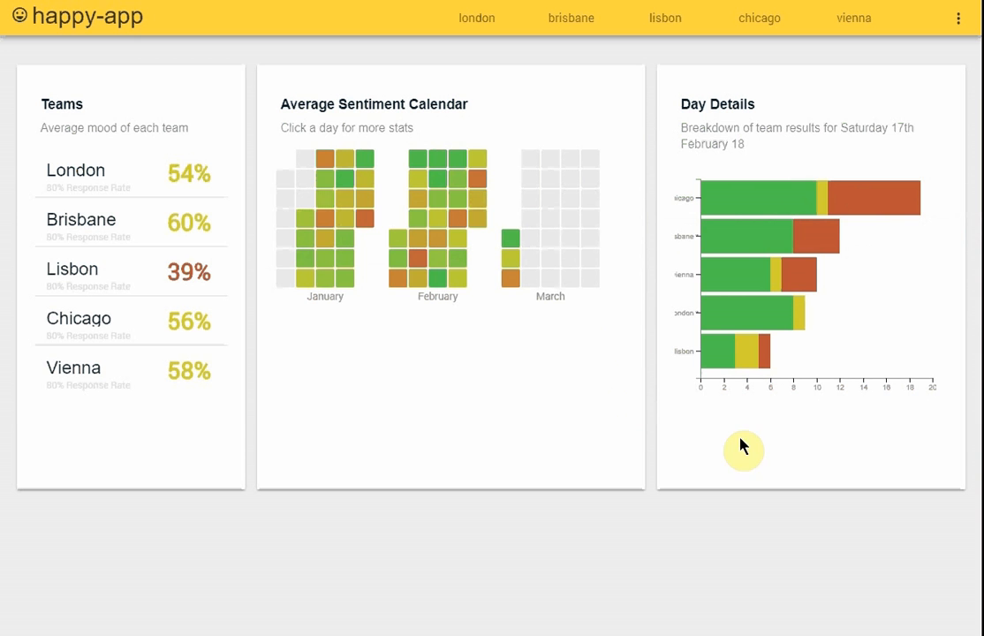
mouse_move(932, 388)
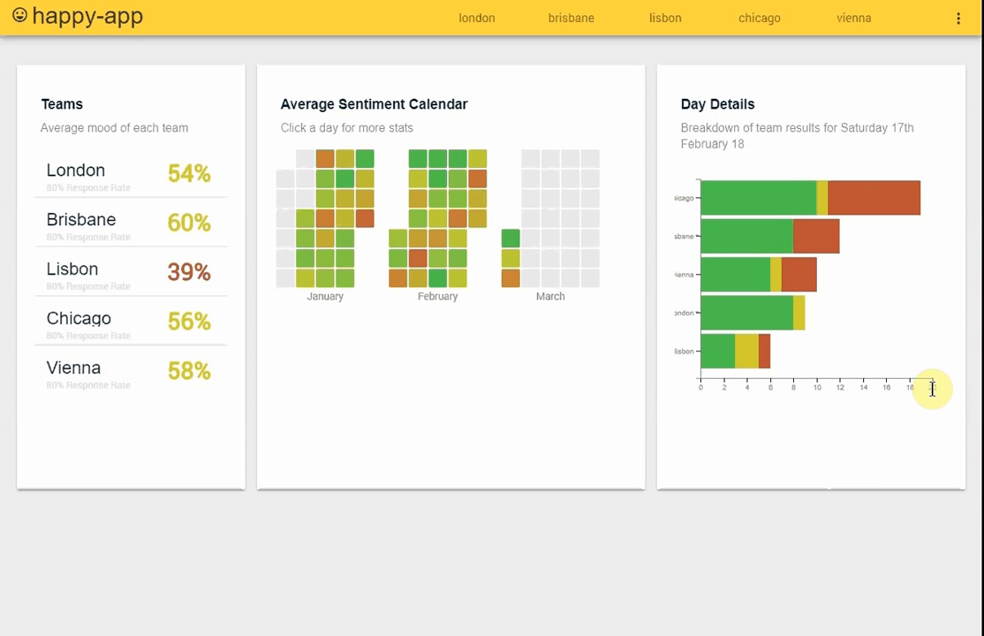
mouse_move(520, 556)
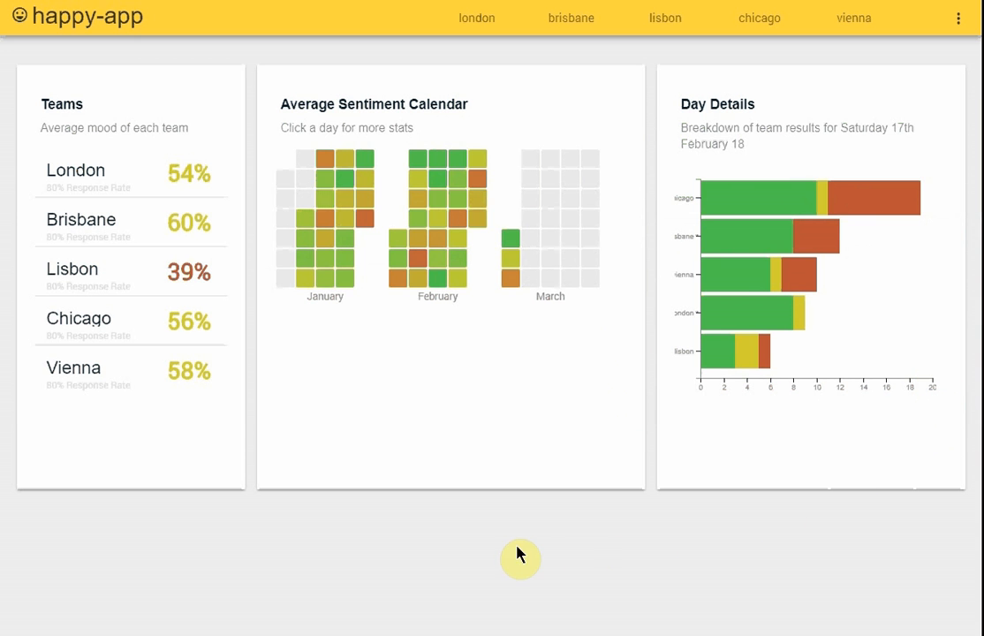
mouse_move(189, 172)
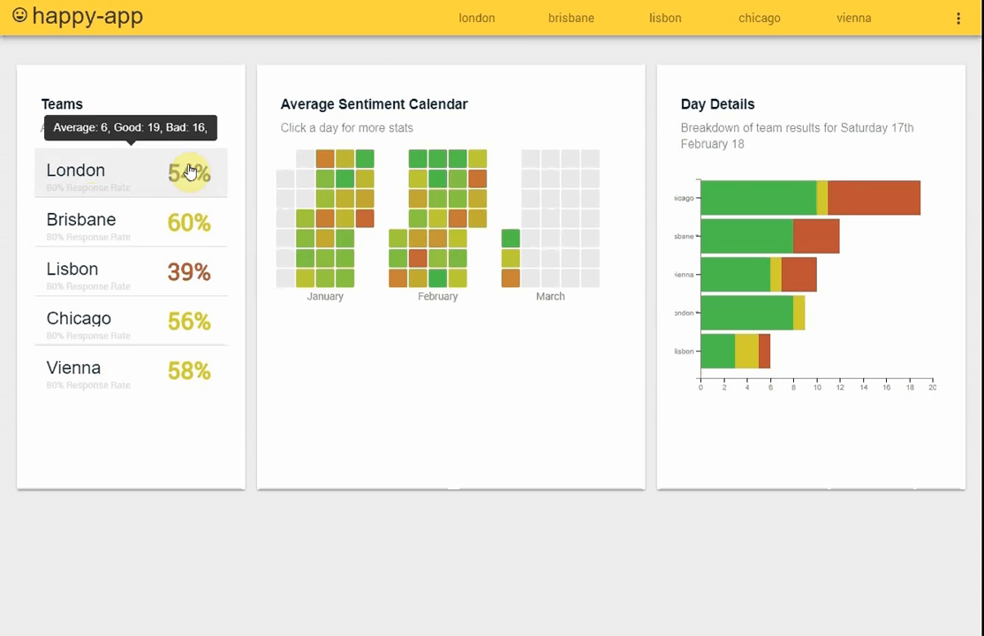
mouse_move(476, 18)
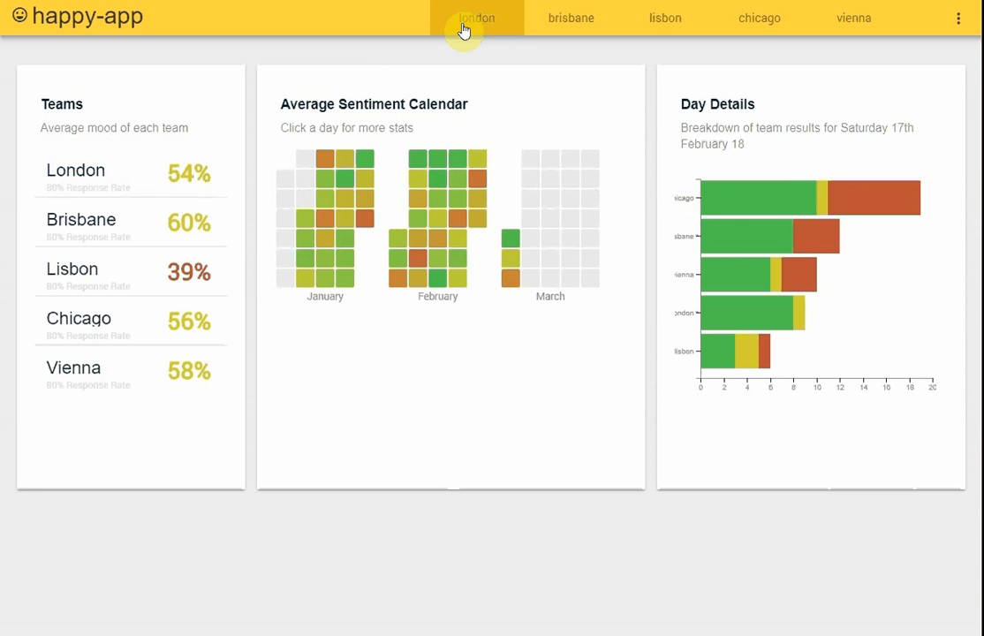
Step: Open the London team's detail view and load older comments, including 'team lunch was fun!'
click(476, 17)
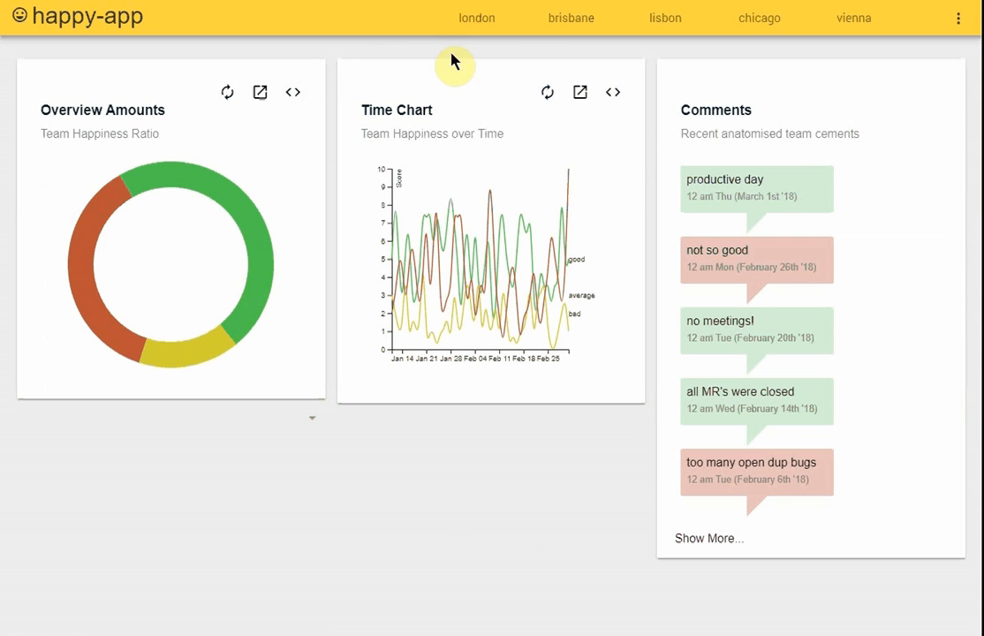
mouse_move(229, 273)
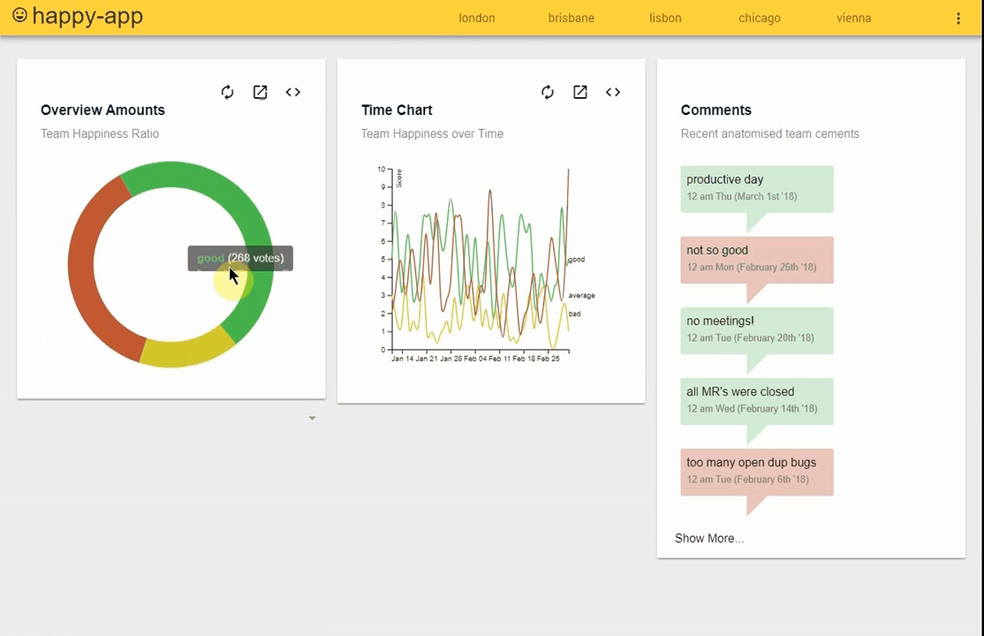
mouse_move(273, 273)
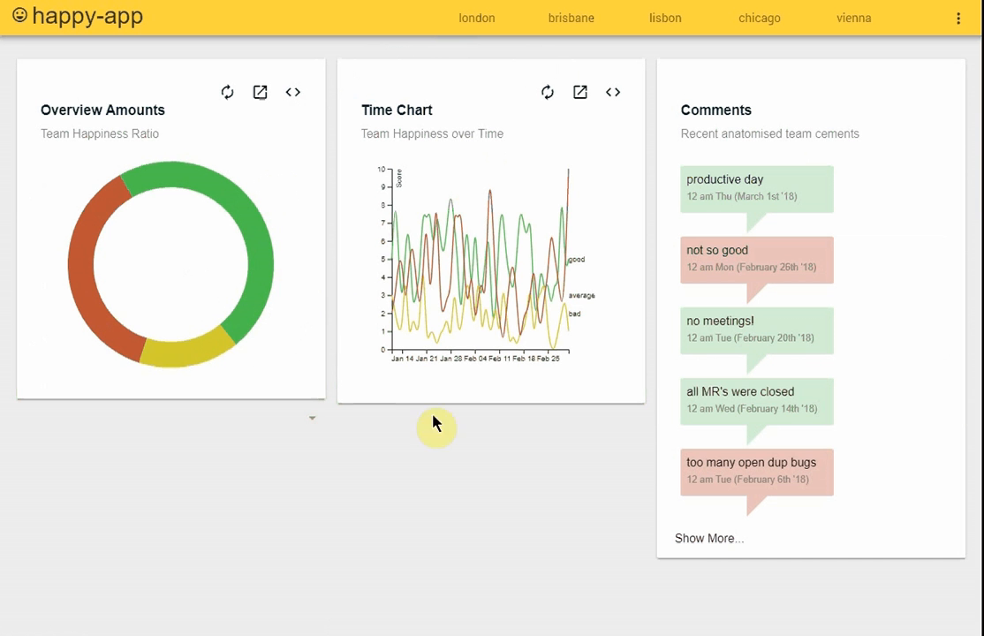
mouse_move(524, 401)
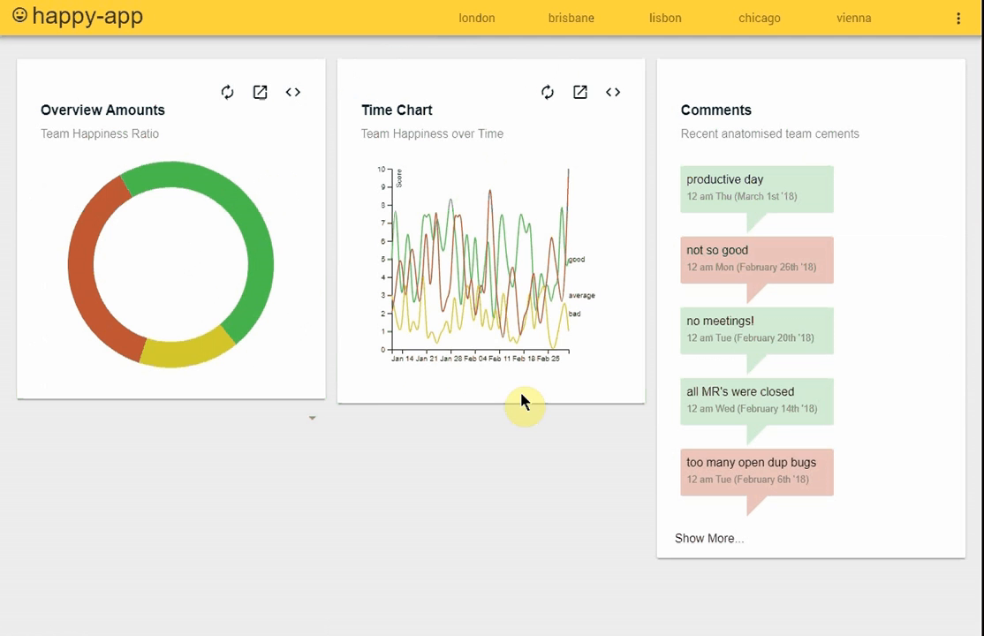
mouse_move(516, 429)
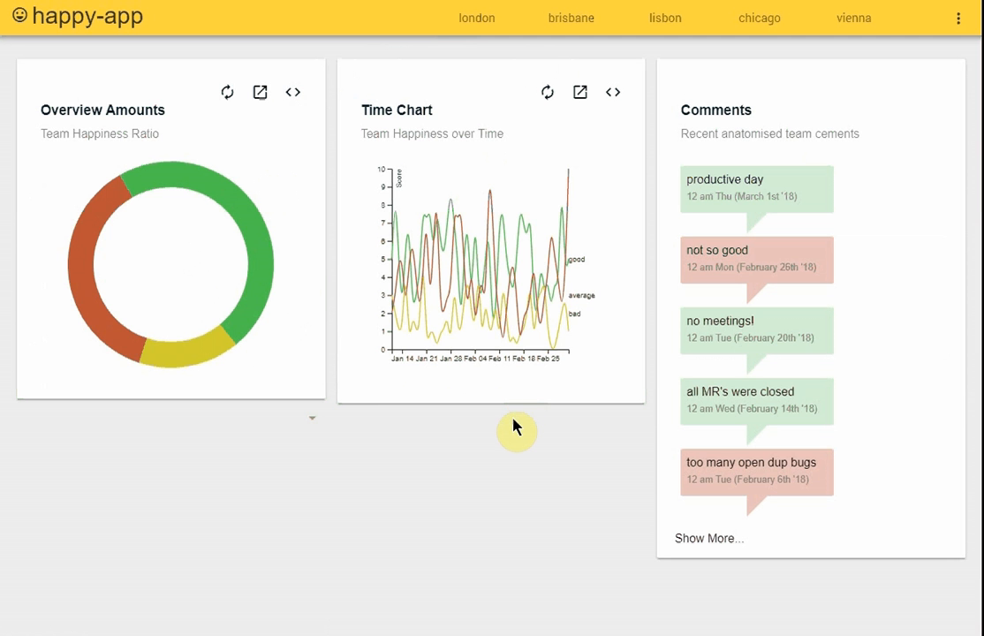
mouse_move(532, 442)
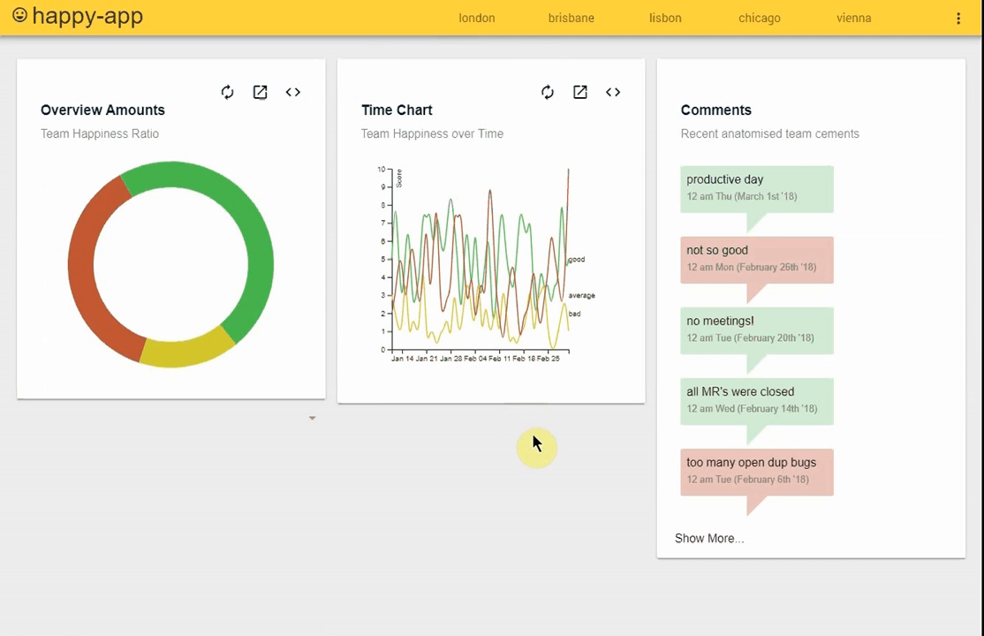
mouse_move(742, 528)
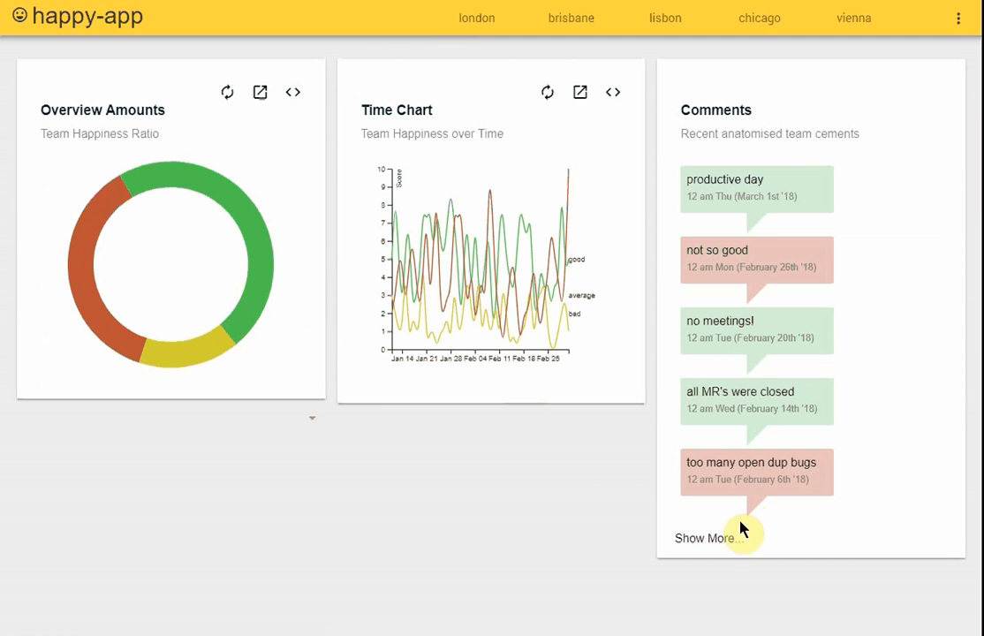
click(700, 537)
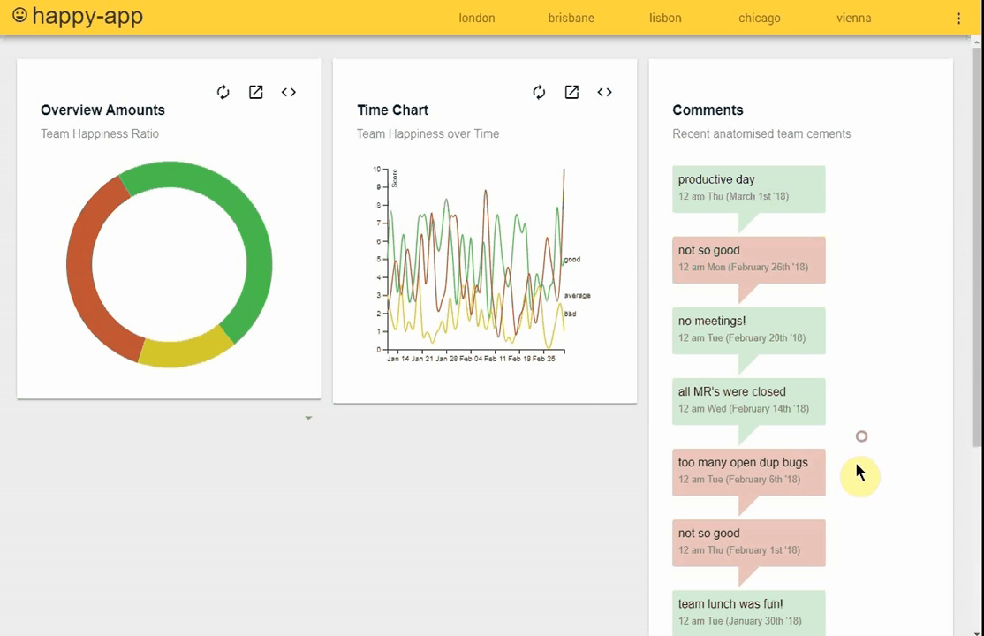
mouse_move(821, 315)
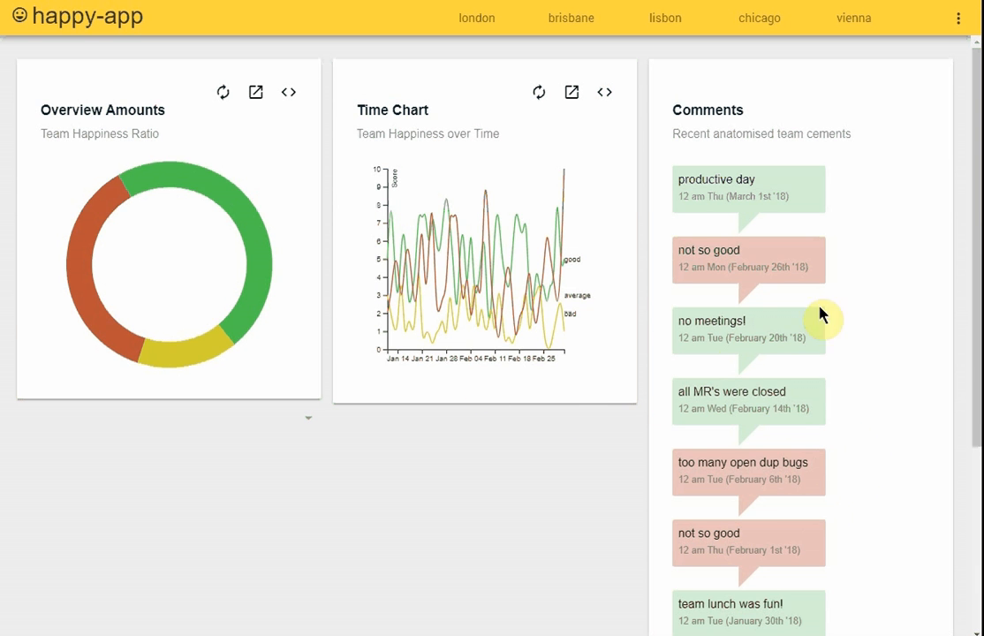
mouse_move(814, 453)
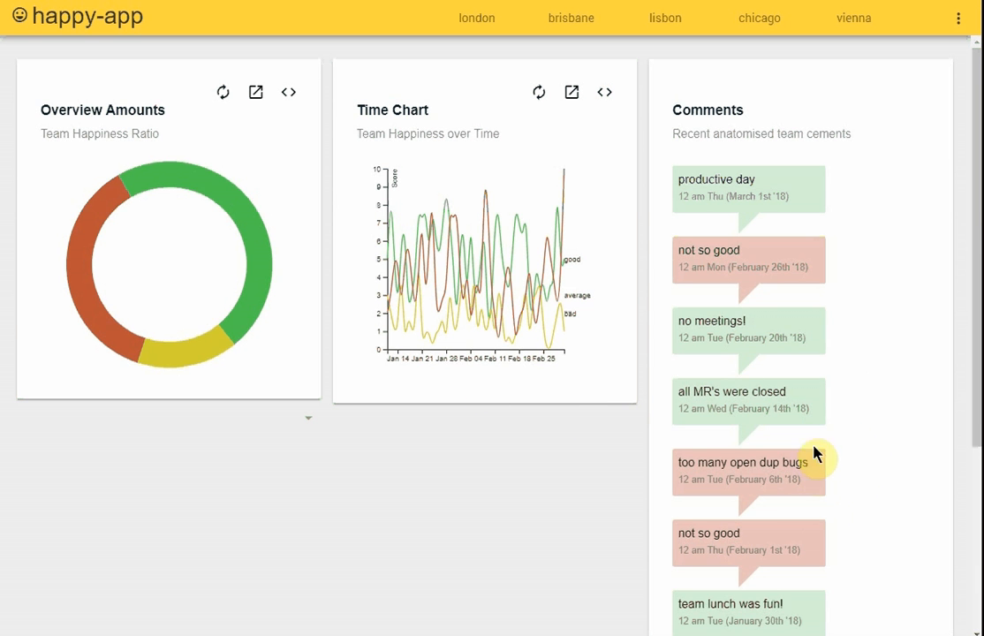
mouse_move(890, 362)
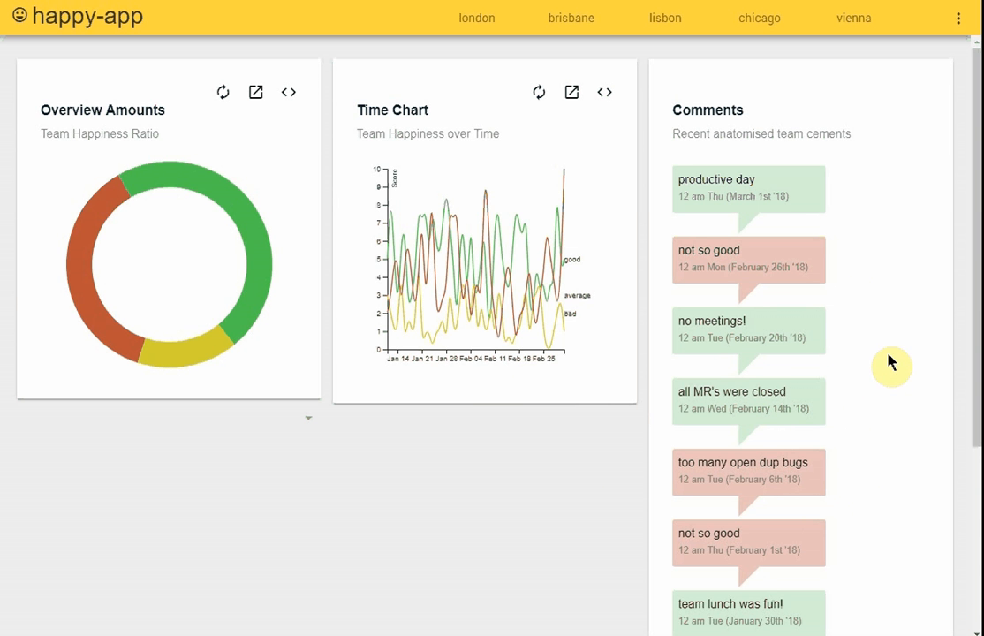
mouse_move(605, 50)
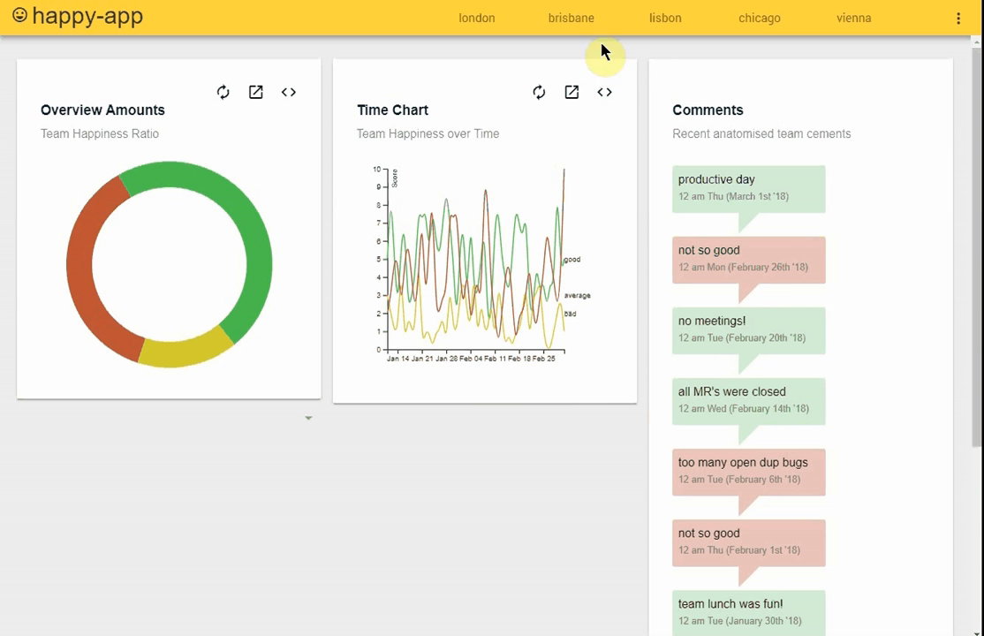
mouse_move(971, 25)
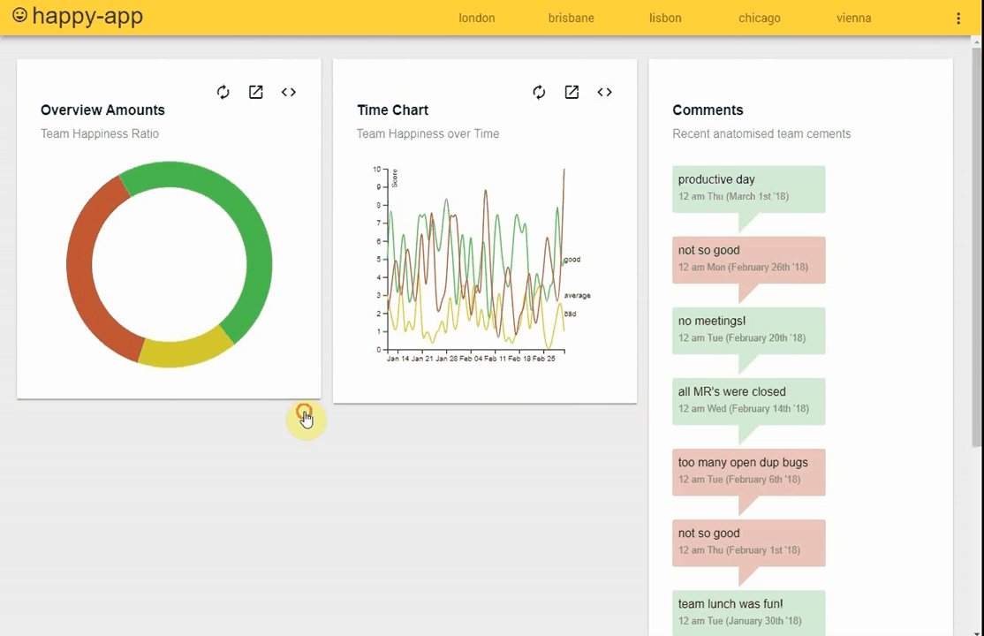
Step: Limit the Overview Amounts happiness ratio to Today, showing 'Not enough data'
click(305, 415)
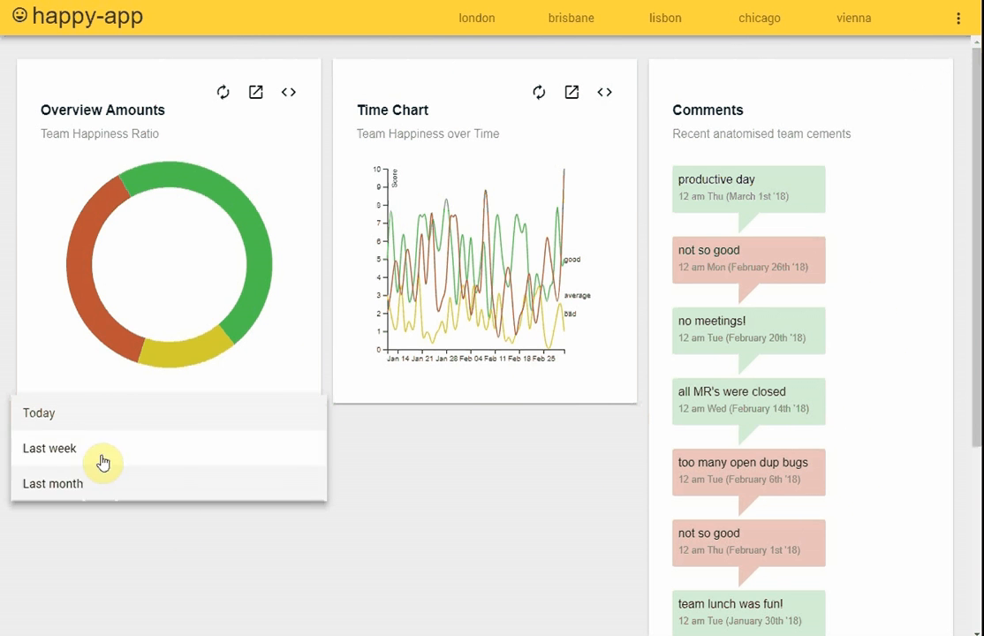
mouse_move(111, 414)
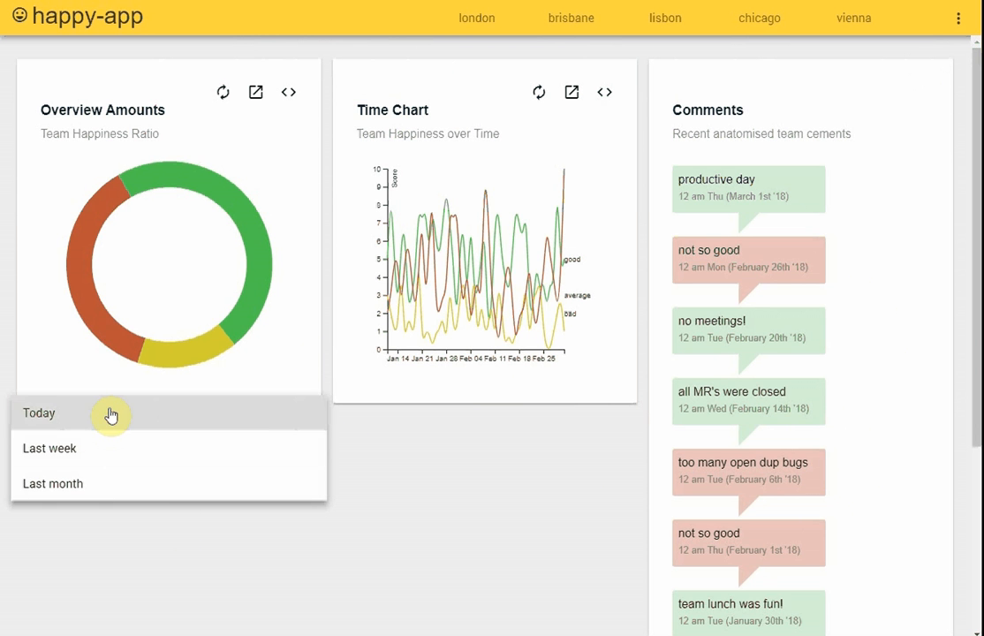
click(38, 412)
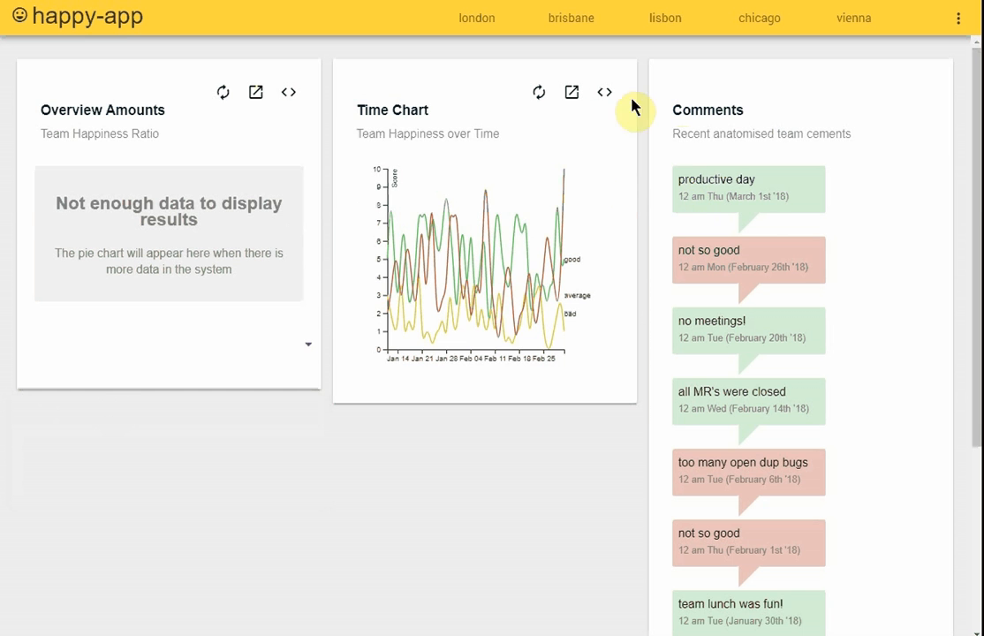
mouse_move(118, 32)
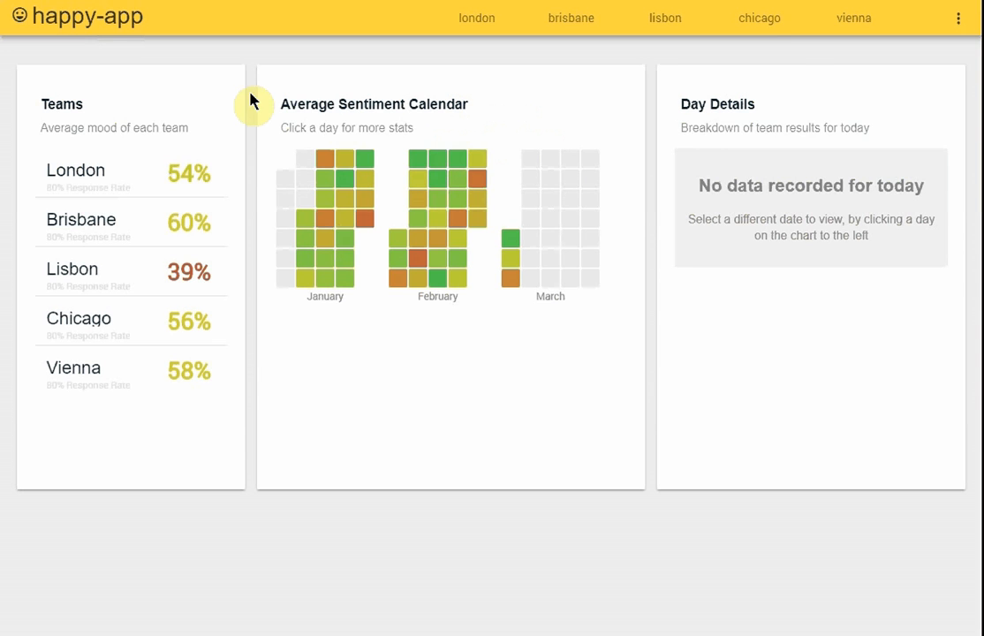
Step: Open the top-bar overflow menu listing Download Data, Print Results and PDF Report
click(960, 17)
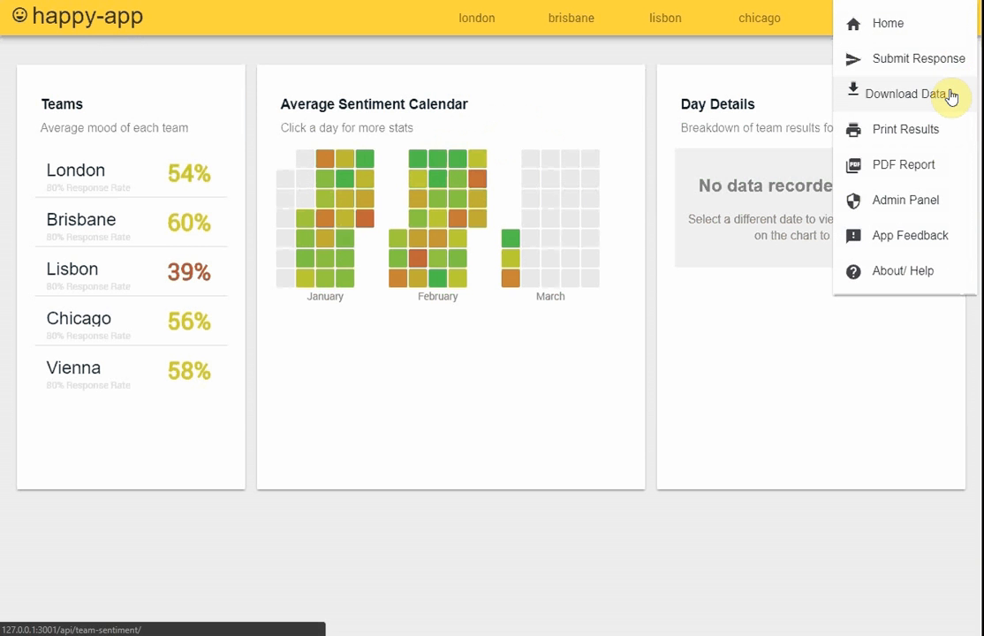
mouse_move(952, 58)
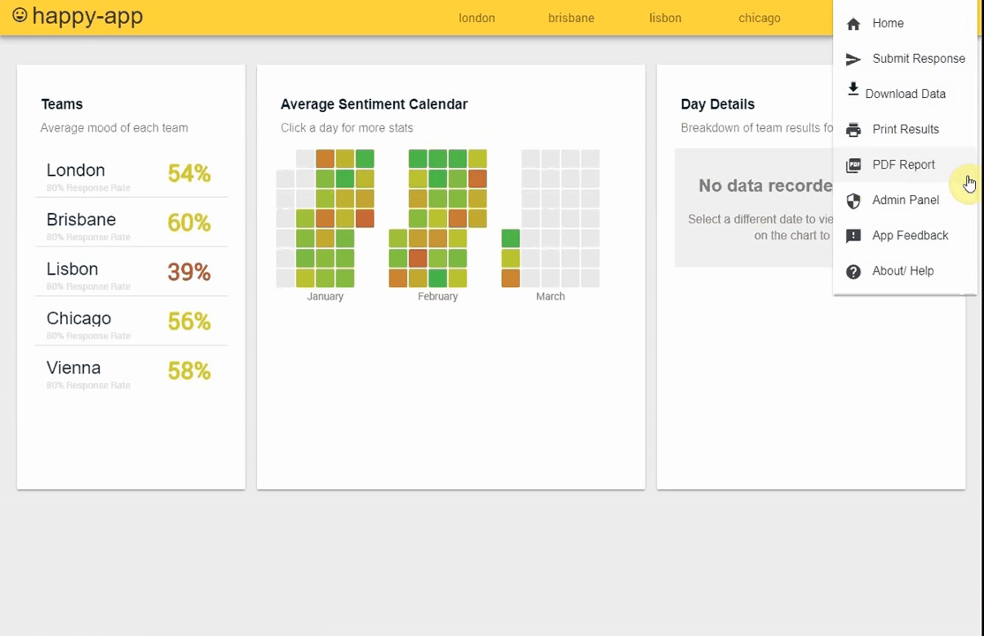
mouse_move(936, 353)
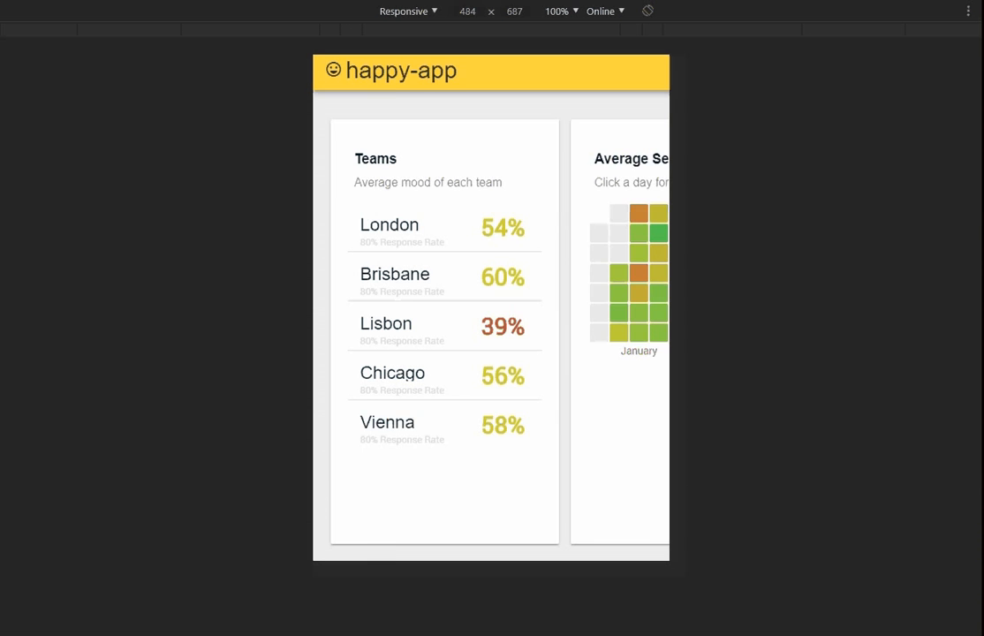
Step: Scroll the stacked mobile cards and show the team breakdown for 24th February
scroll(down, 3)
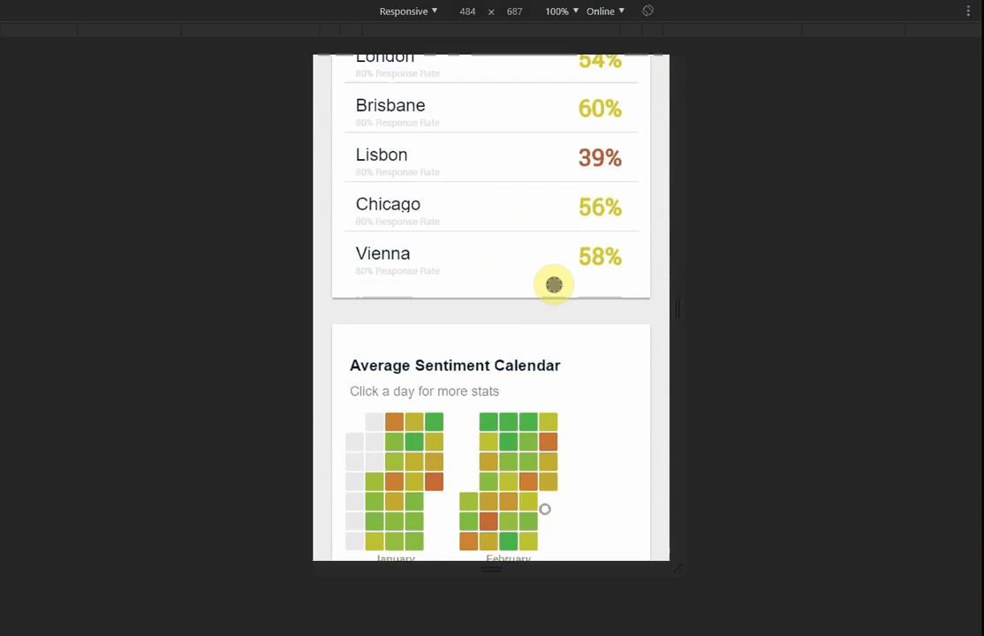
scroll(down, 3)
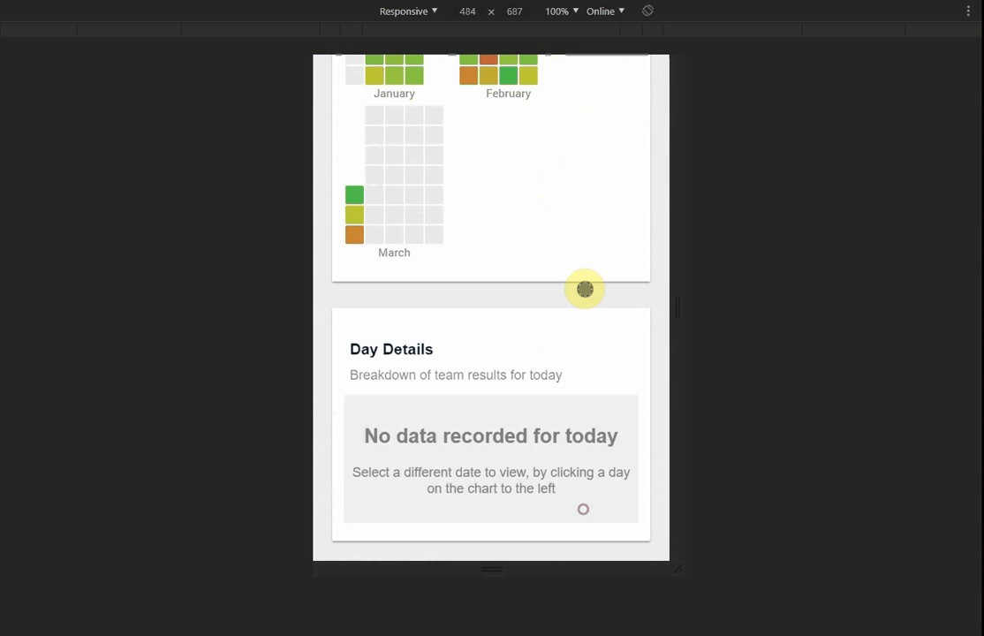
click(528, 82)
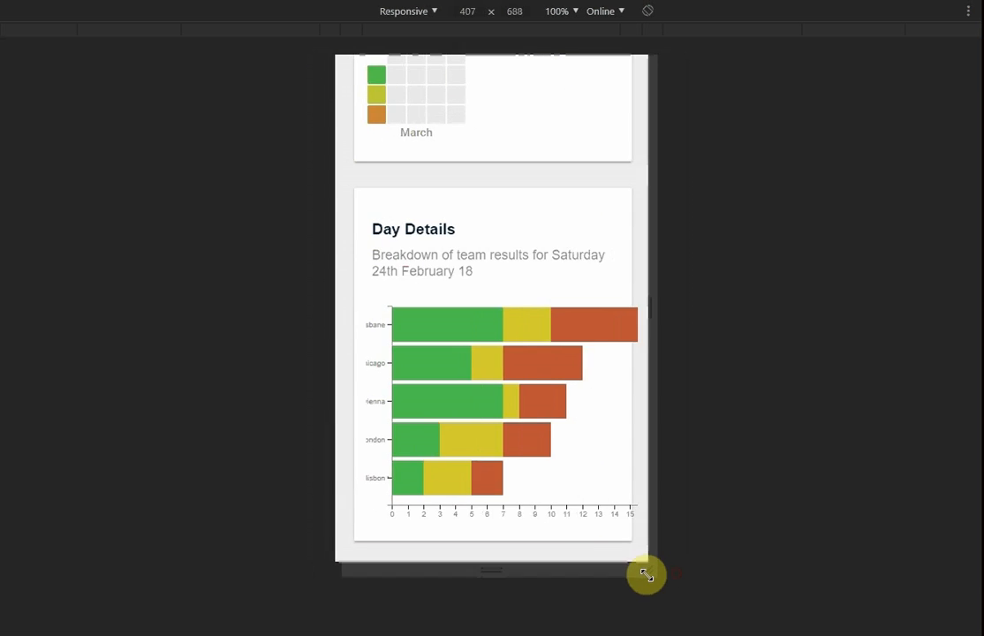
Step: Return to the home dashboard via the happy-app title
scroll(up, 3)
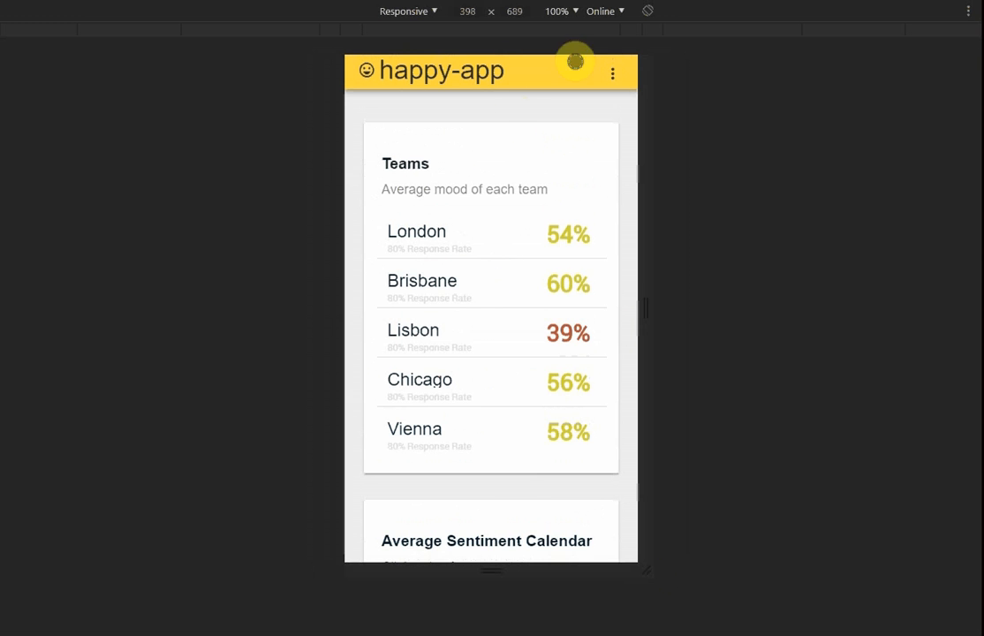
click(613, 73)
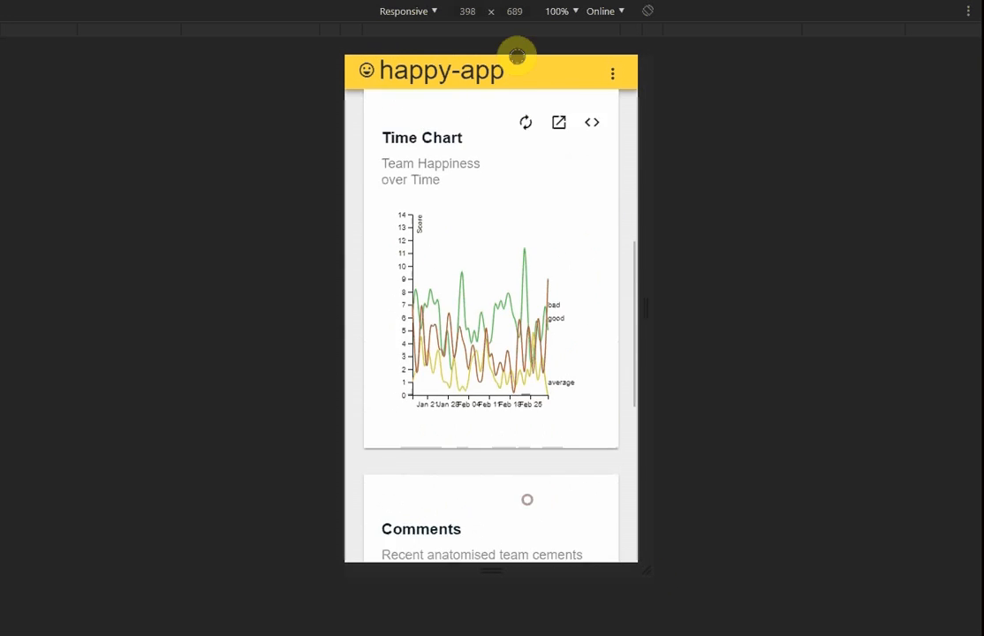
scroll(up, 3)
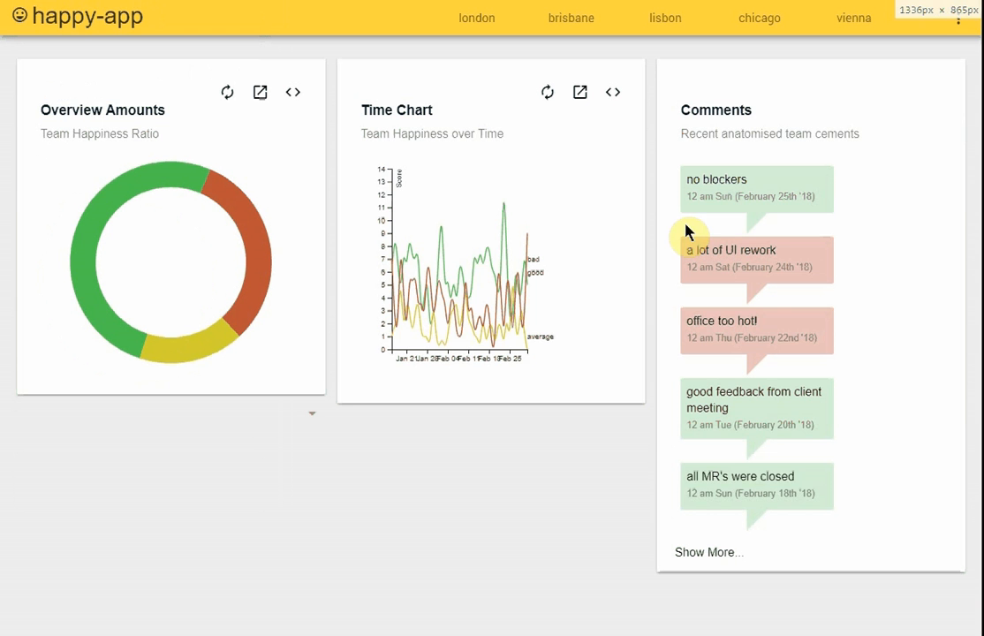
mouse_move(97, 31)
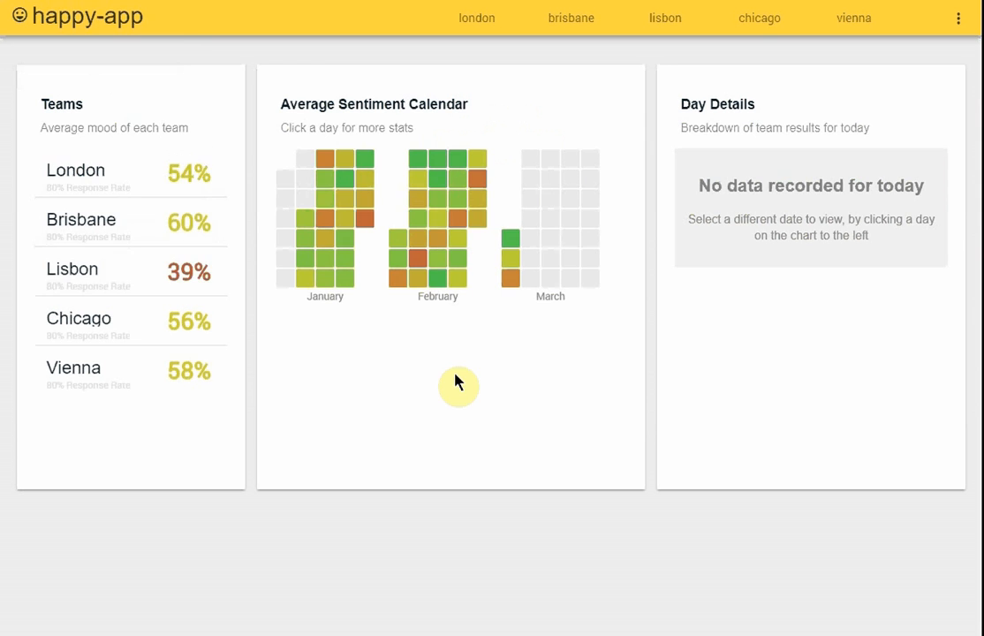
mouse_move(482, 368)
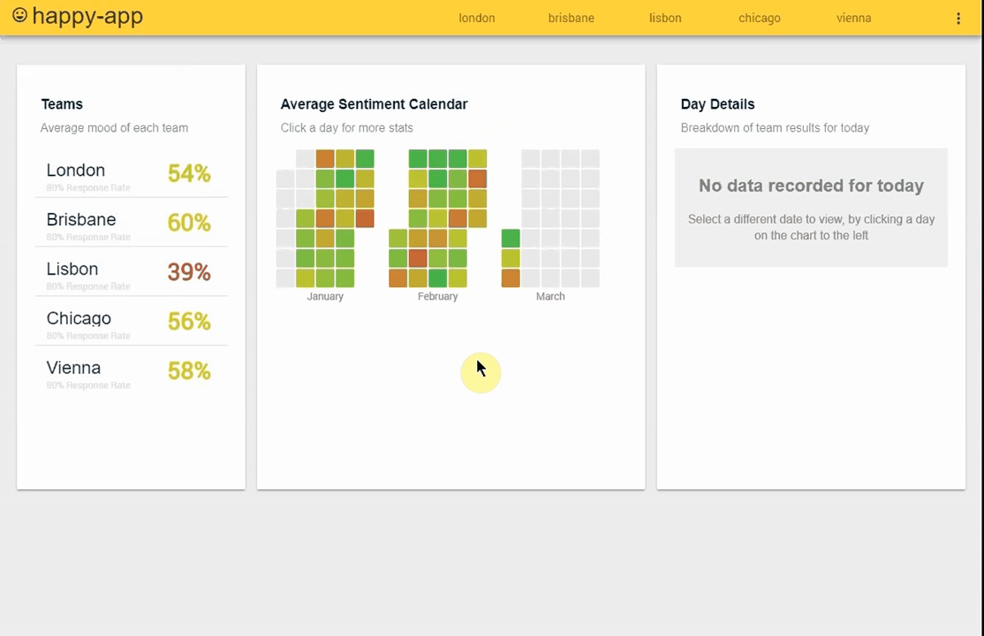